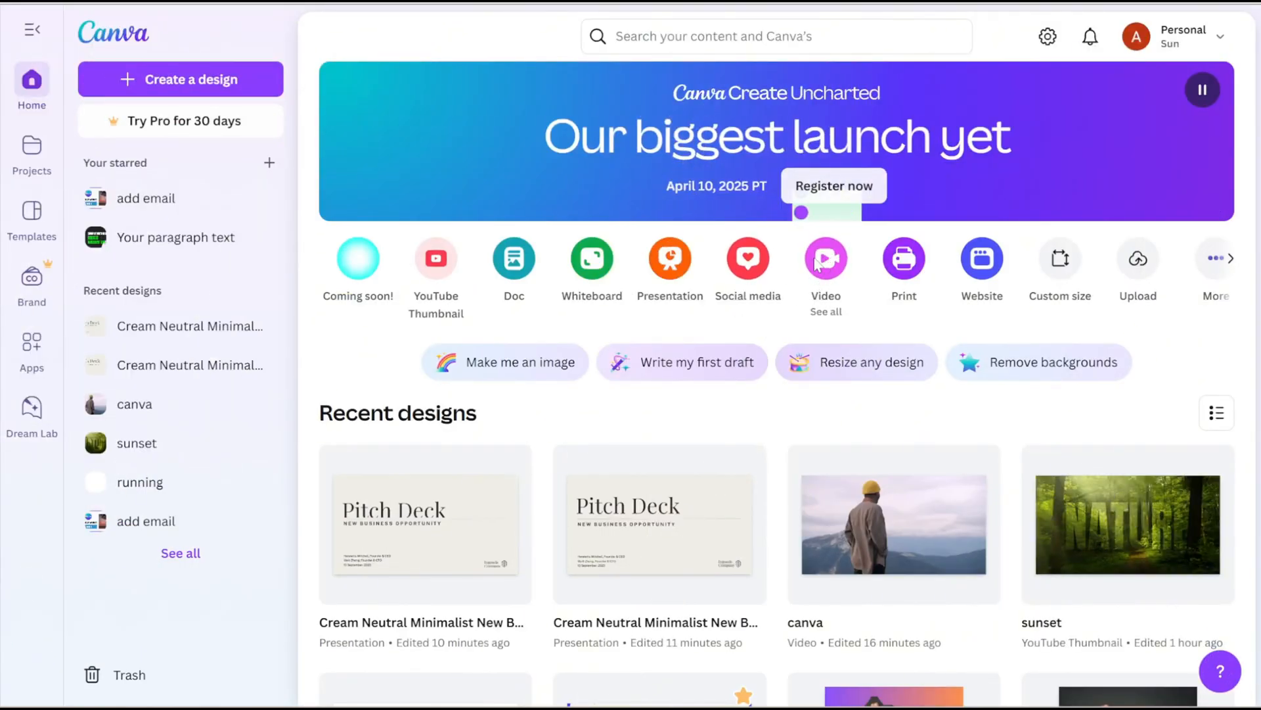
Create a new blank YouTube Video (Landscape) design from the home page.
click(180, 79)
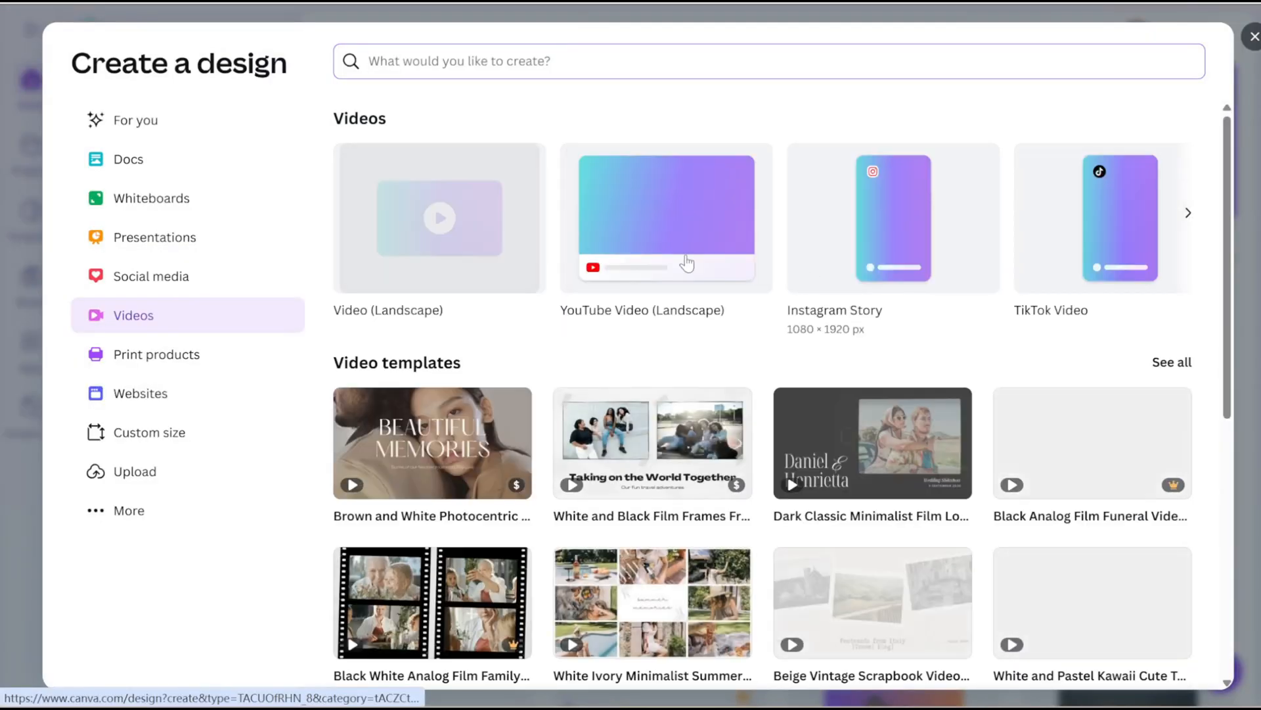
click(439, 218)
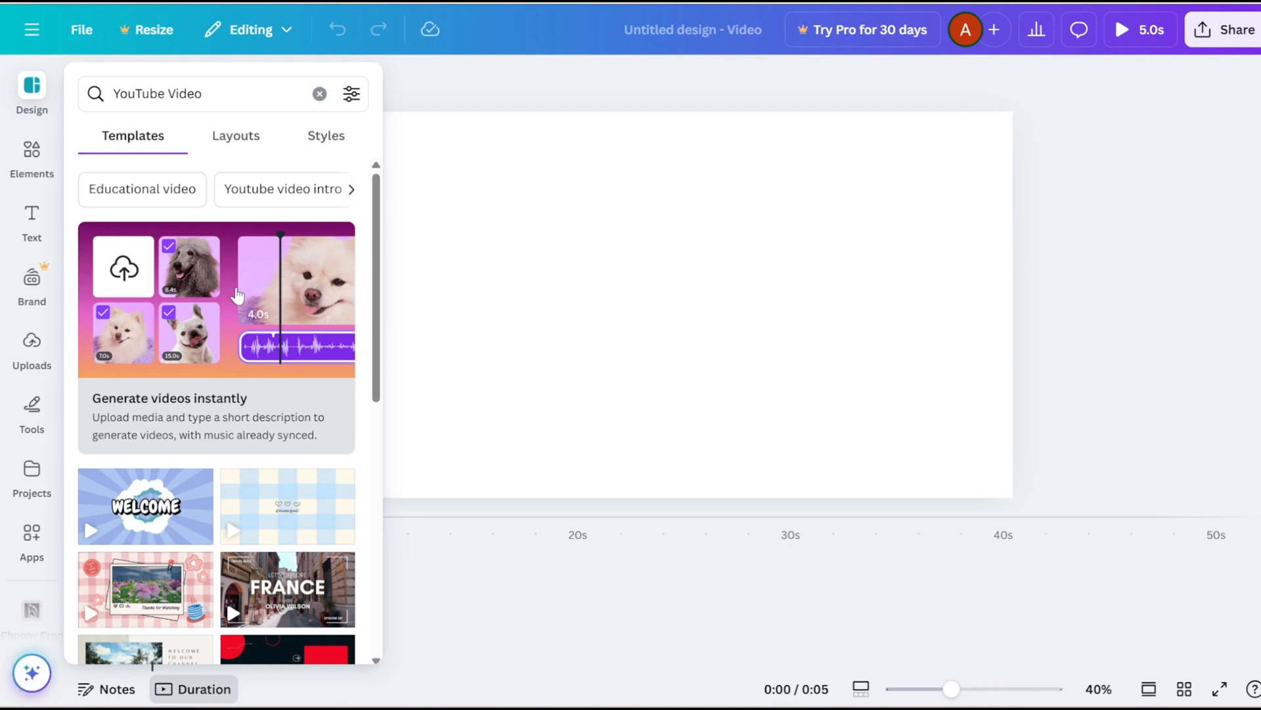
Add the sunlit forest image from Recently used and set it as the scene background.
click(32, 157)
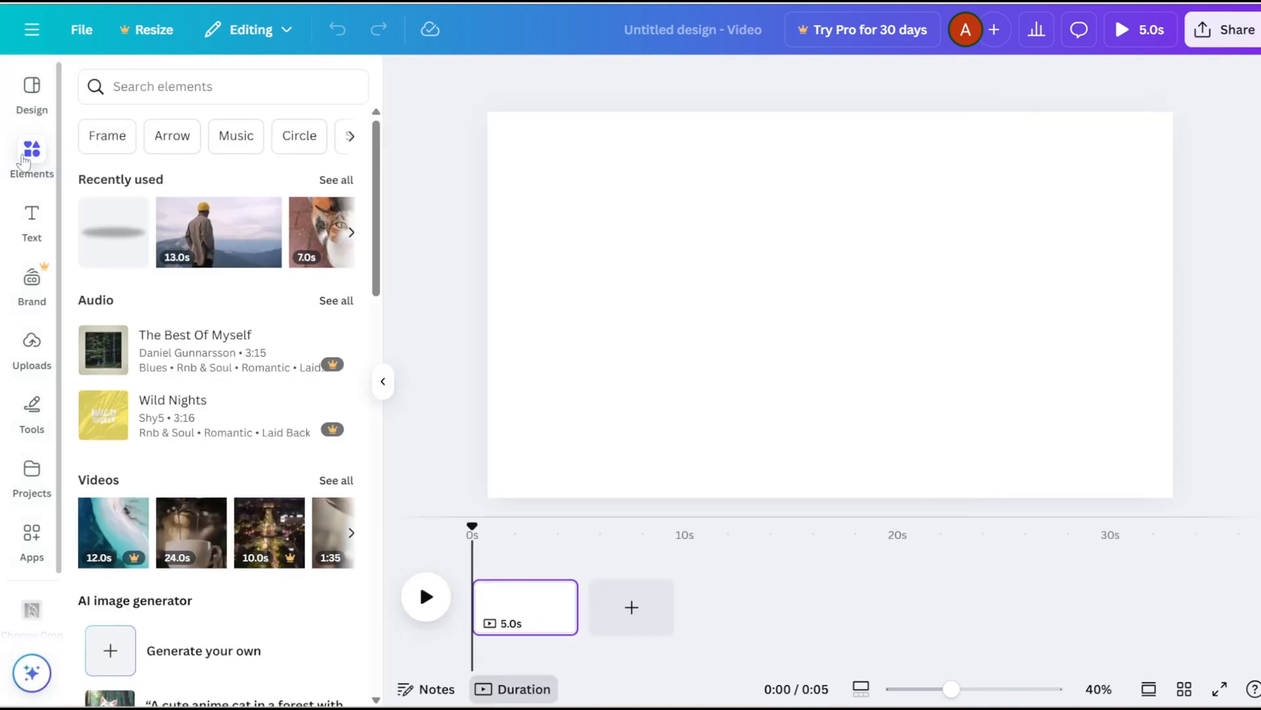
click(337, 180)
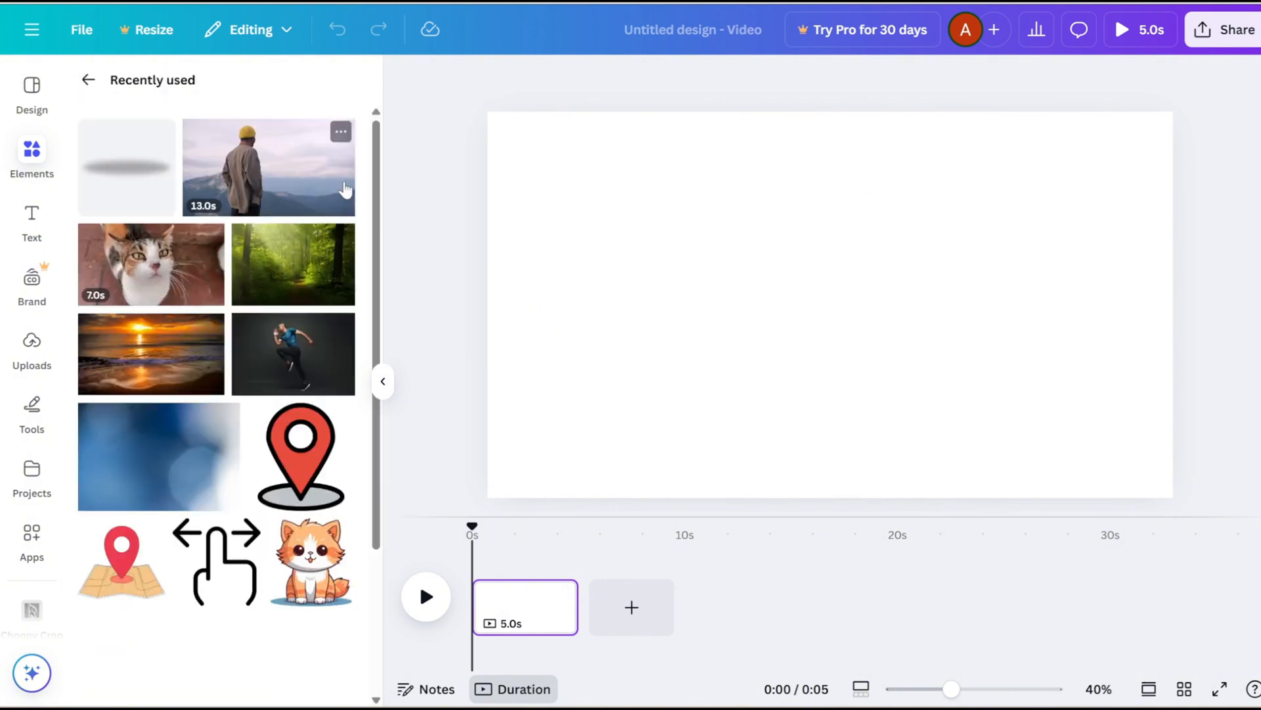
scroll(down, 3)
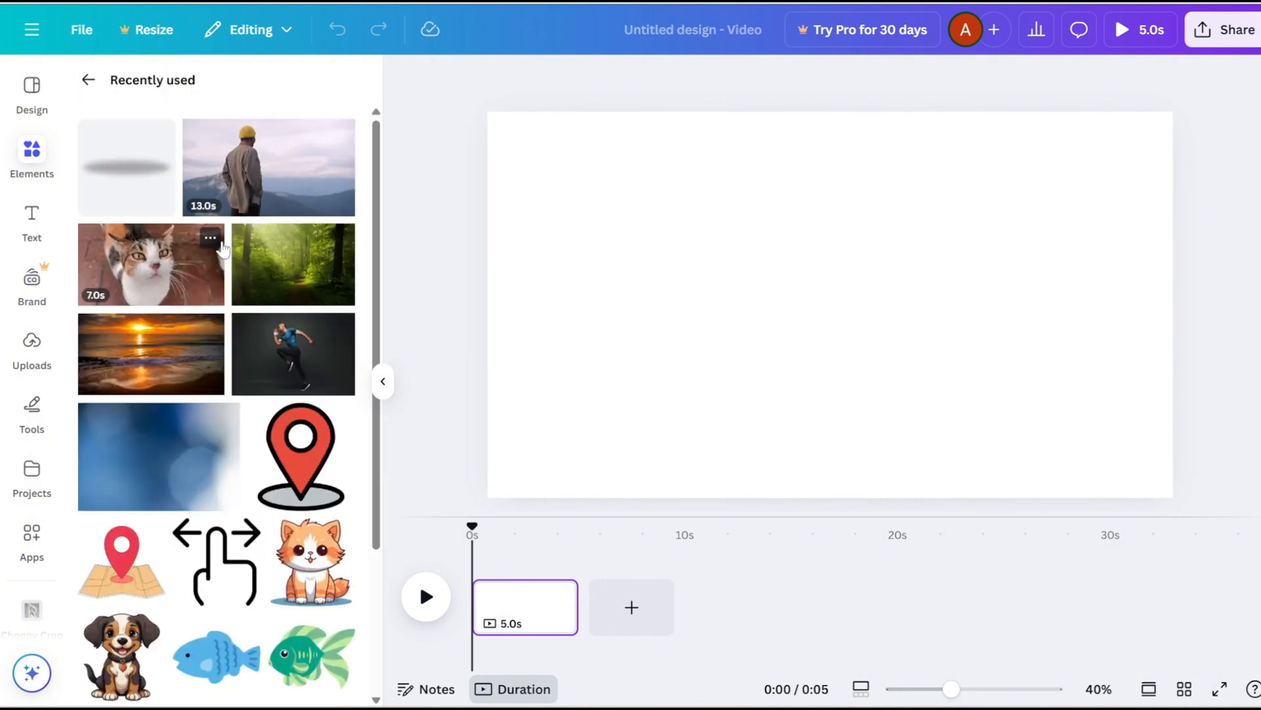
mouse_move(287, 276)
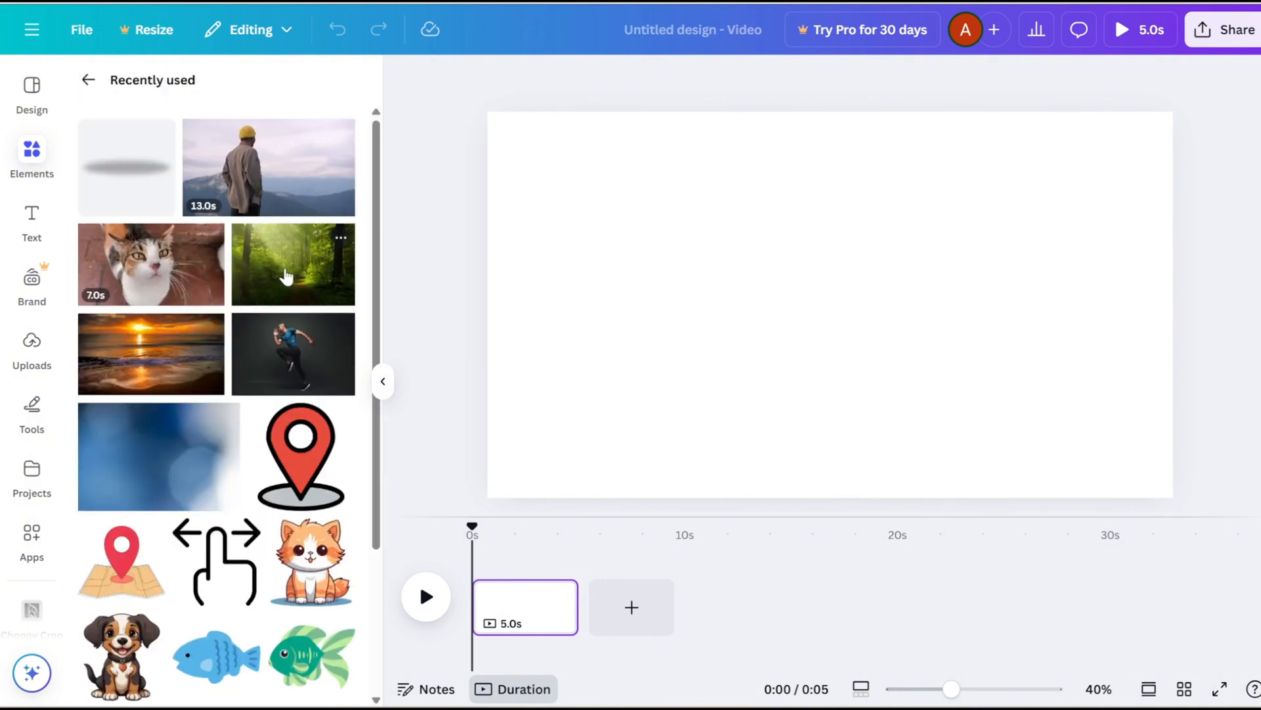
click(292, 264)
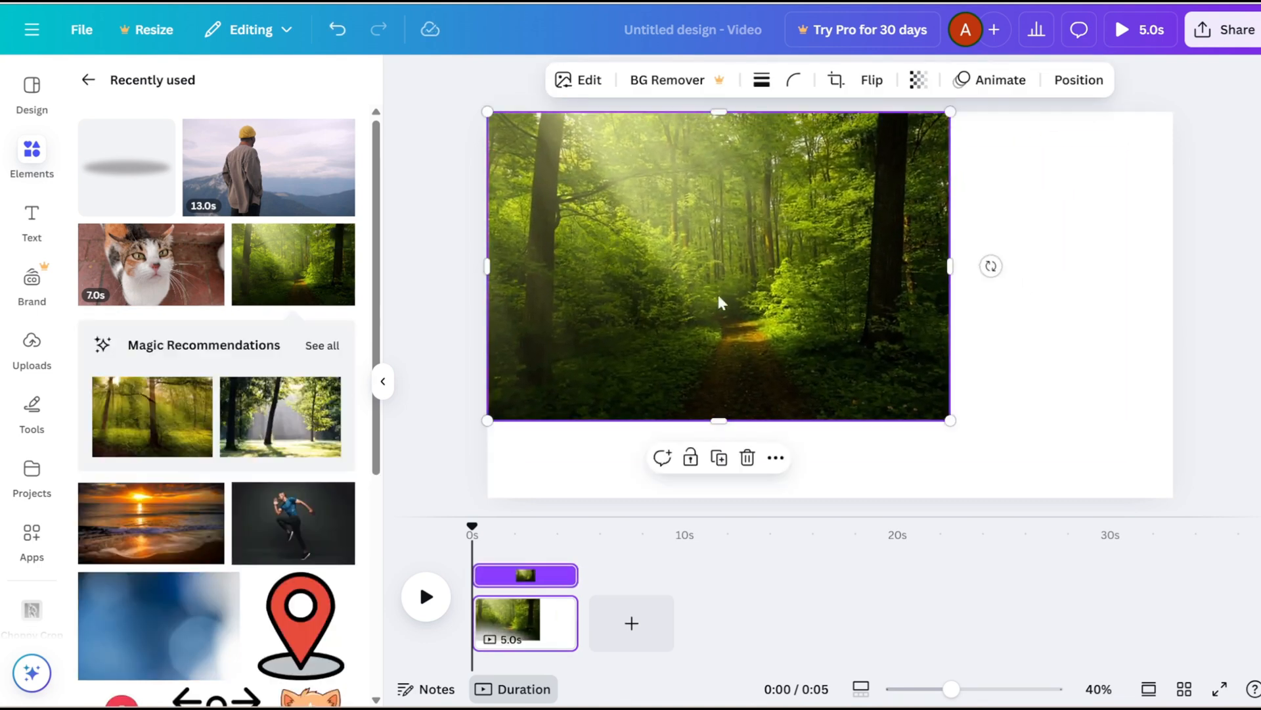
right_click(719, 303)
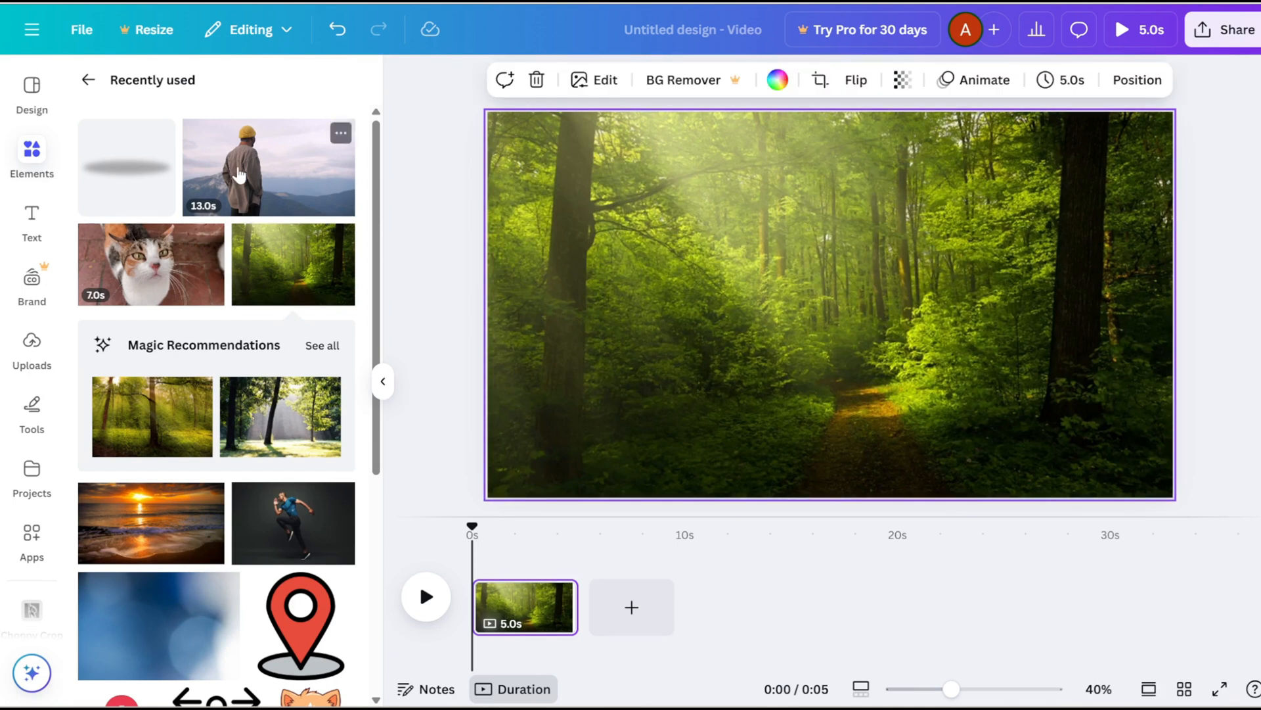
Add the 13-second mountain-man clip, shrink it over the forest, and preview playback.
click(268, 167)
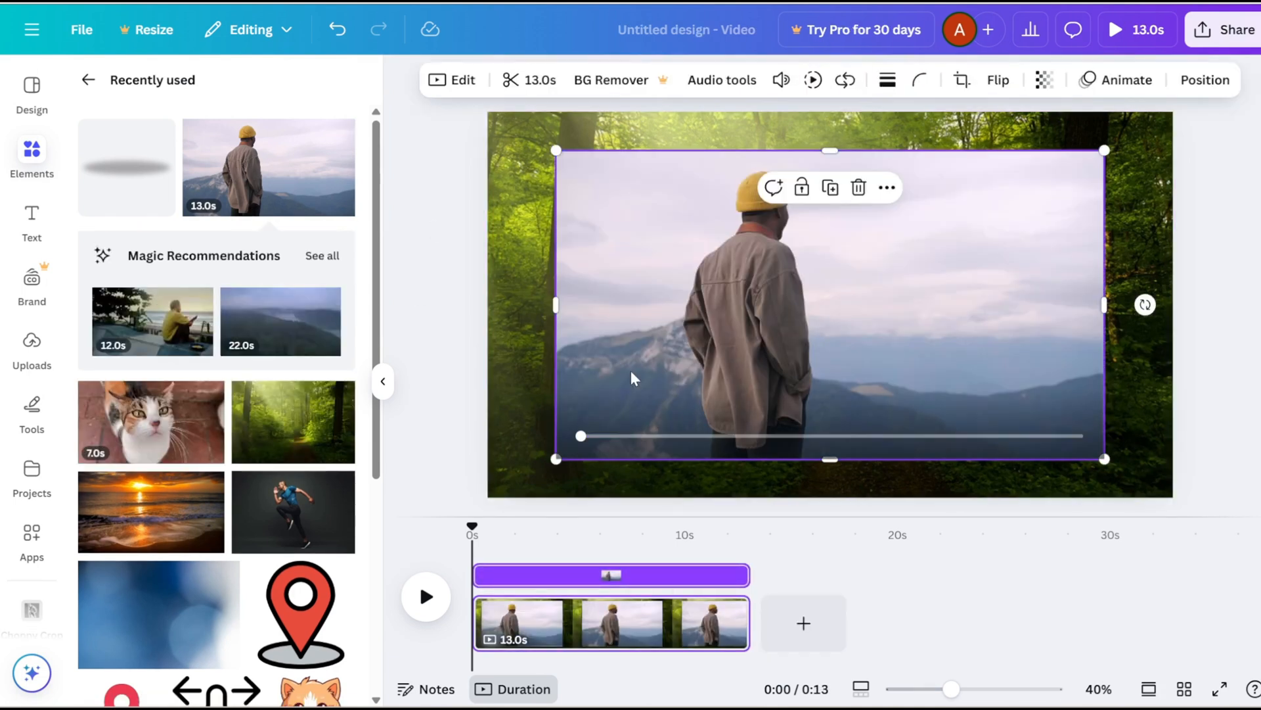
drag(554, 458, 623, 422)
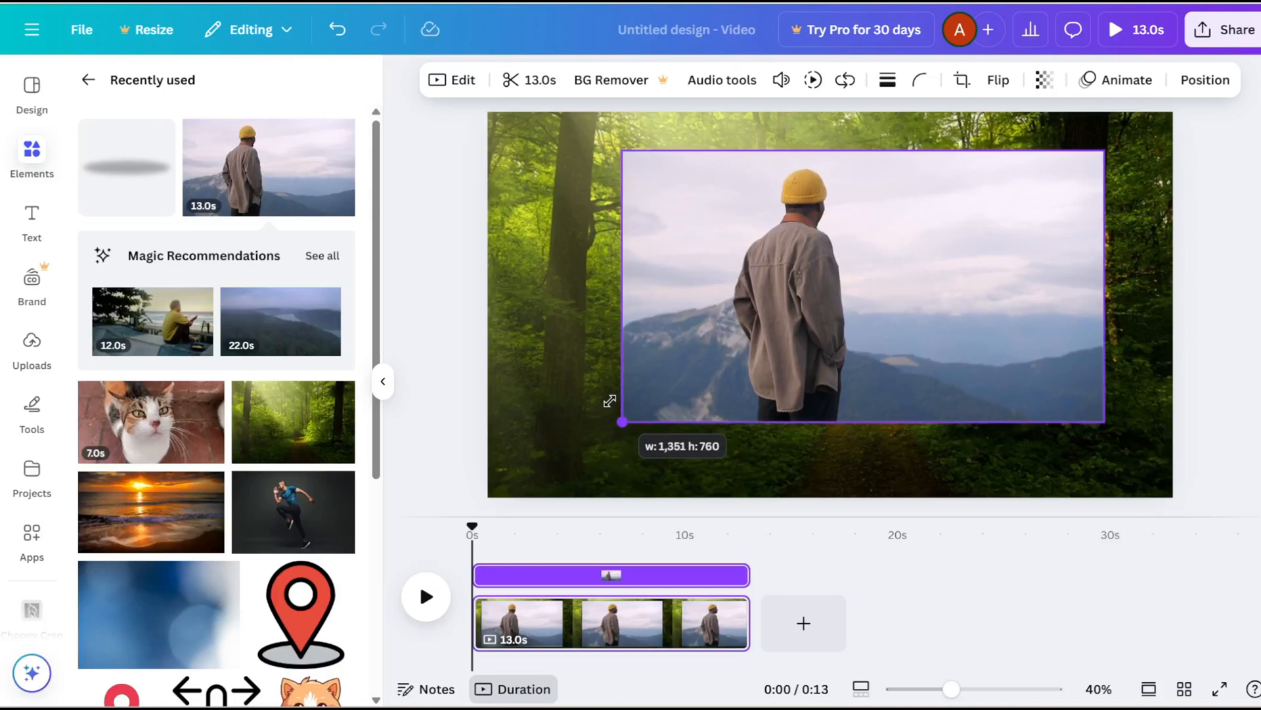
click(857, 285)
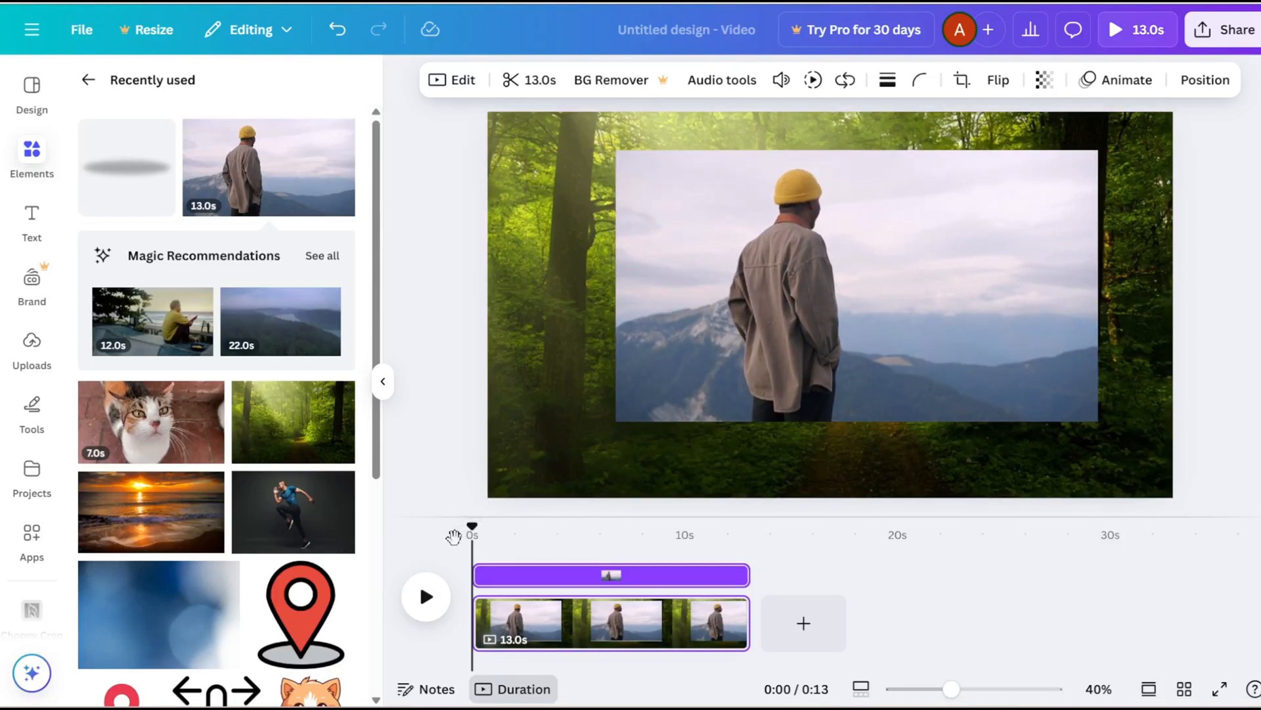
click(426, 596)
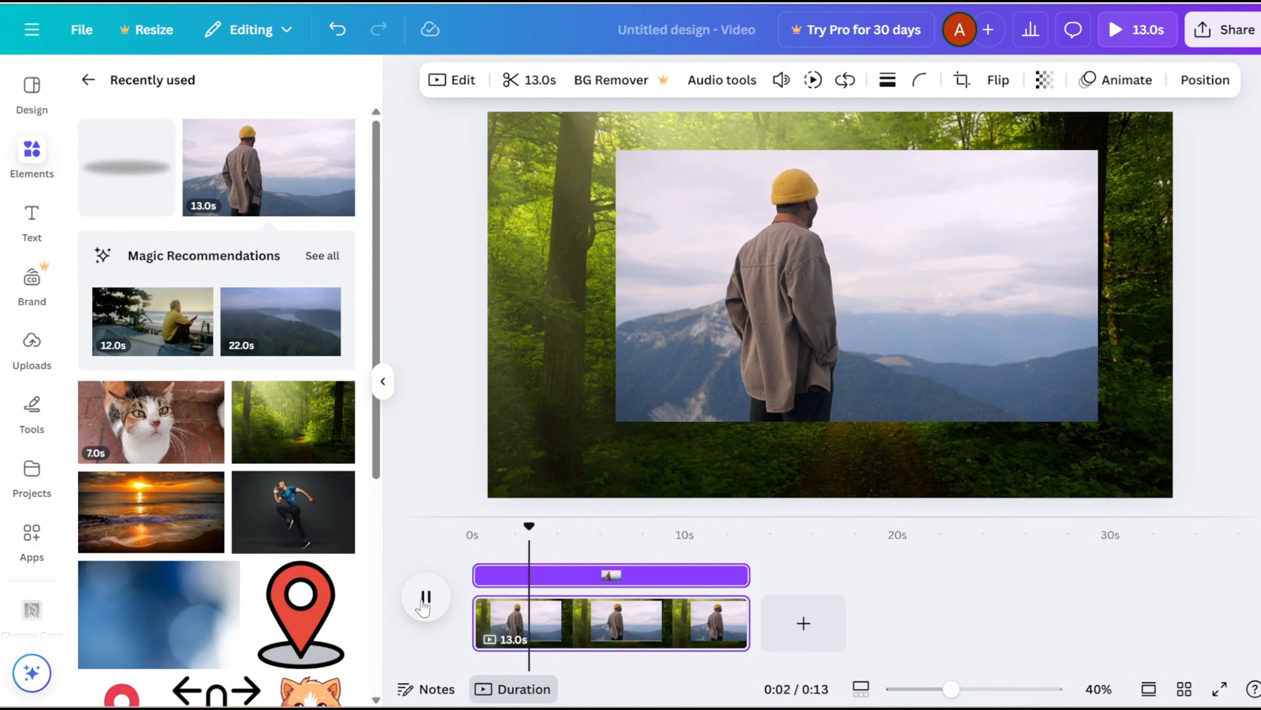
click(424, 597)
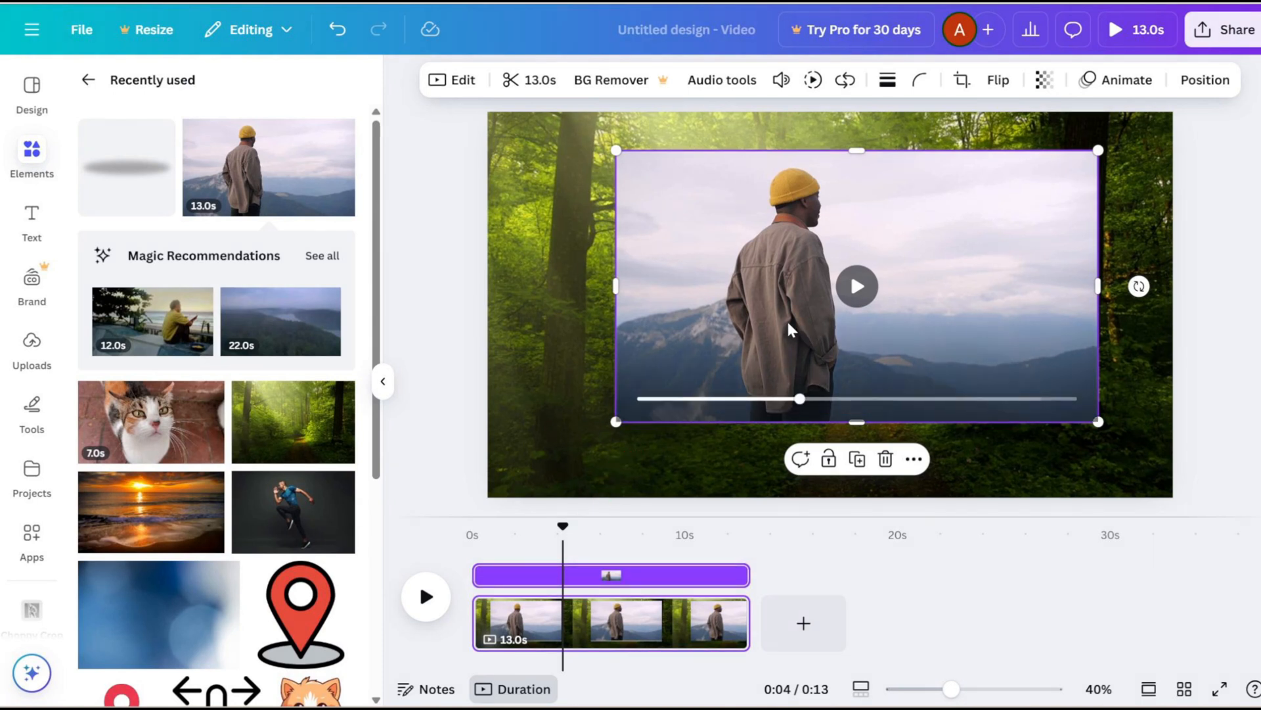
Show the clip's timing and drag its start later so it runs 11.5 seconds, then preview.
right_click(791, 329)
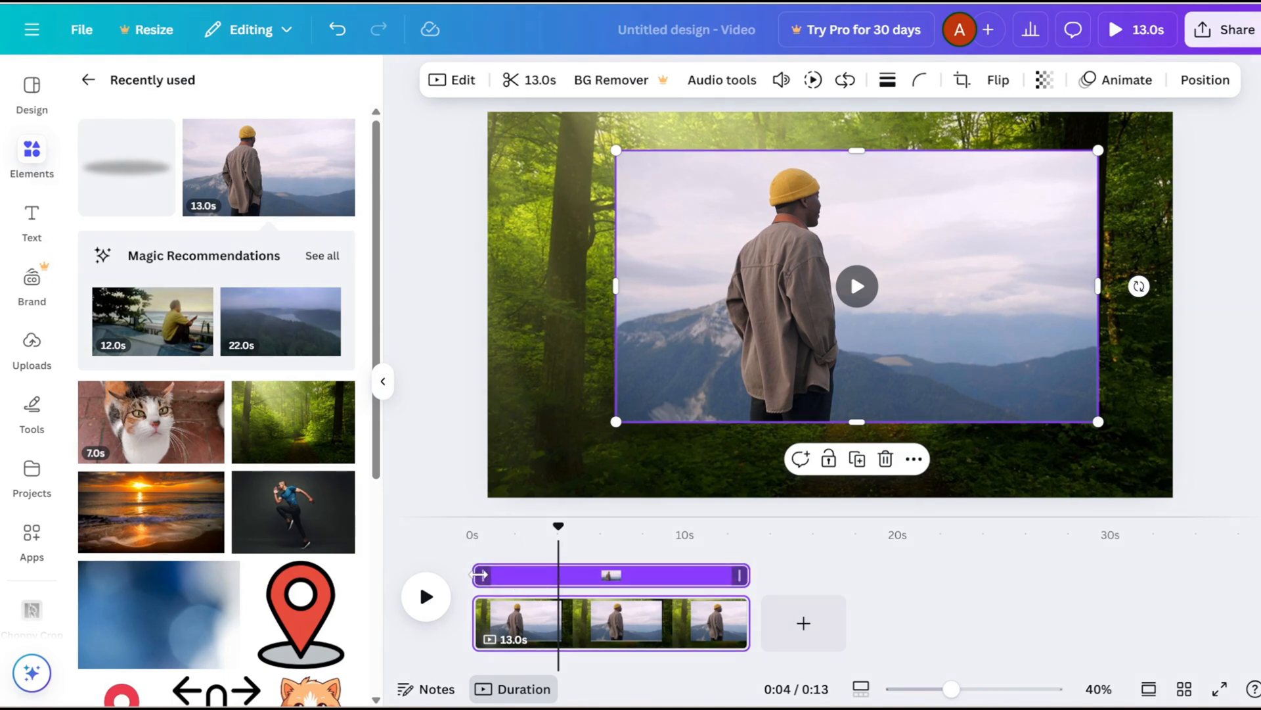
drag(482, 574, 557, 574)
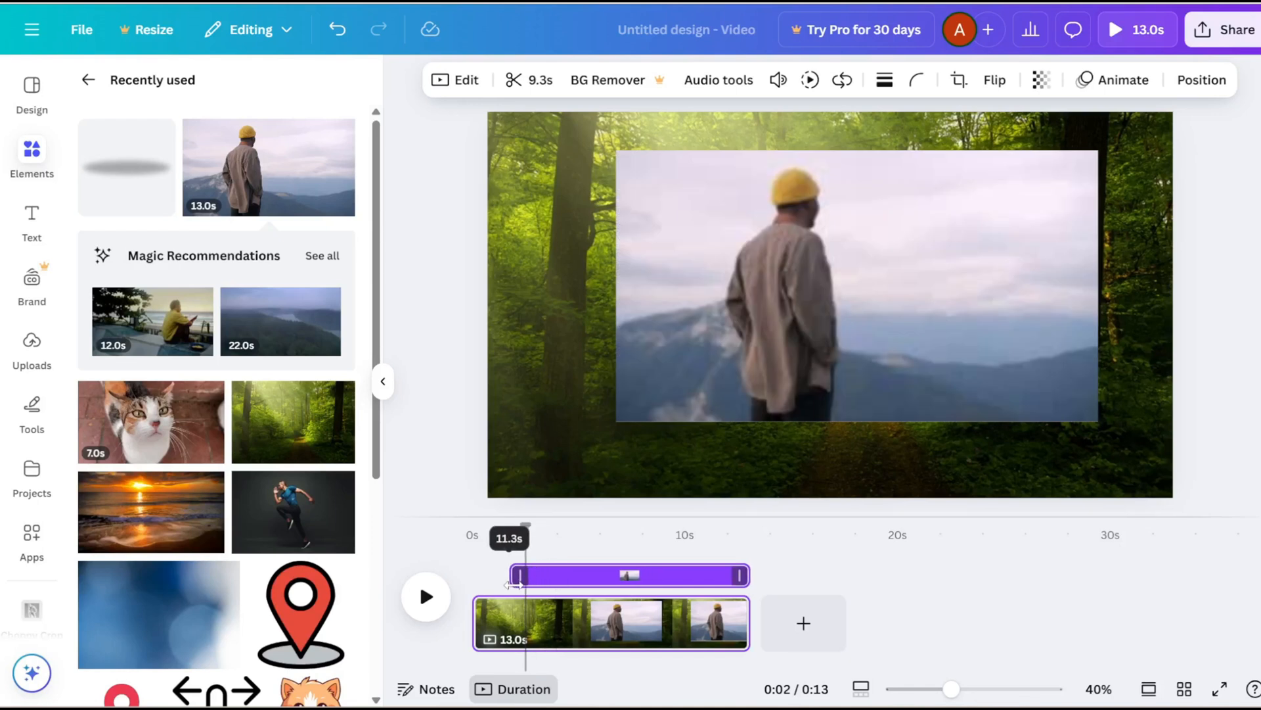
click(856, 285)
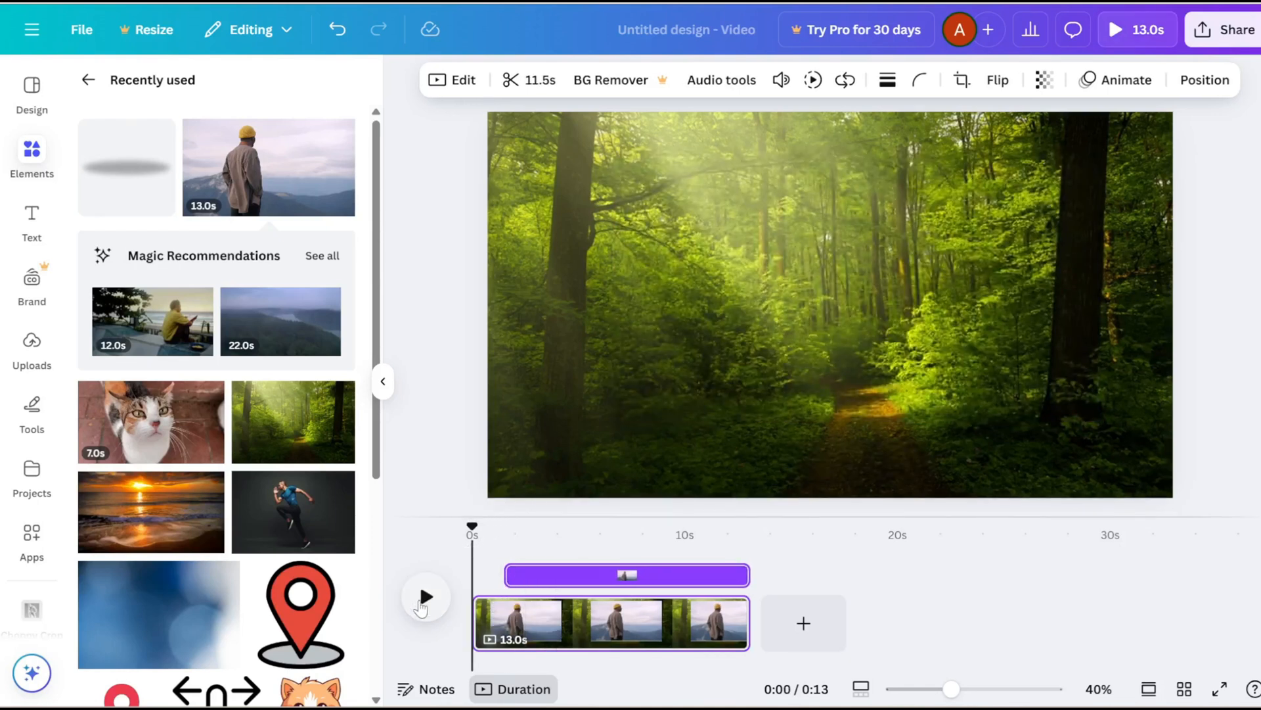
click(424, 597)
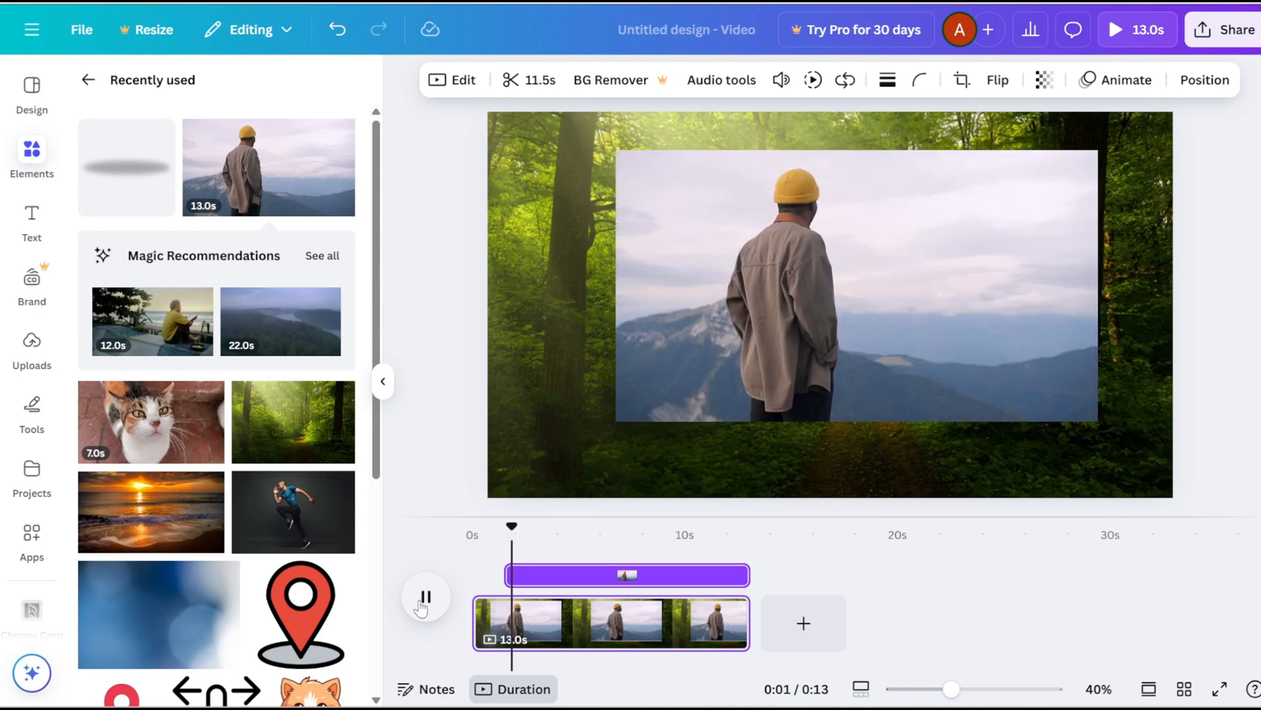